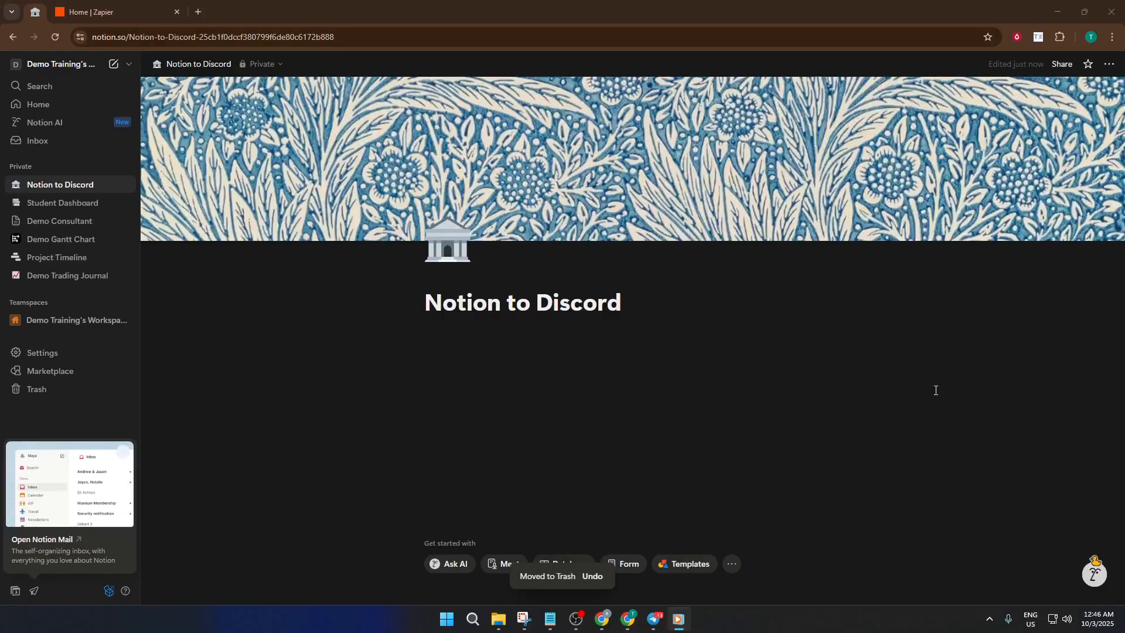
{"action": "mouse_move", "coordinate": [933, 389]}
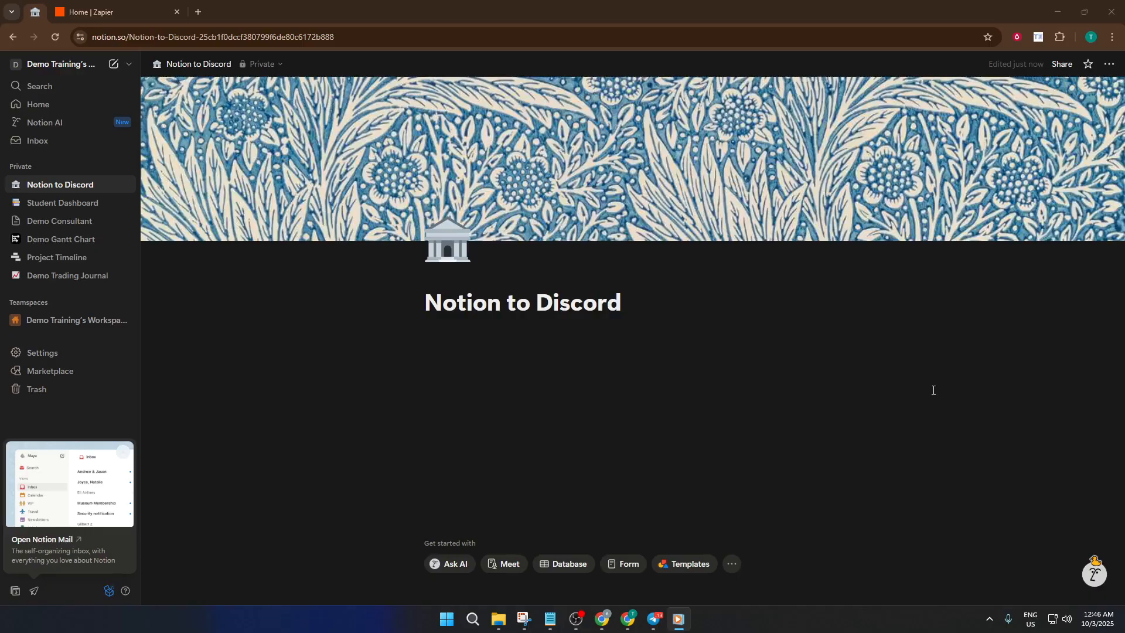
{"action": "mouse_move", "coordinate": [897, 382]}
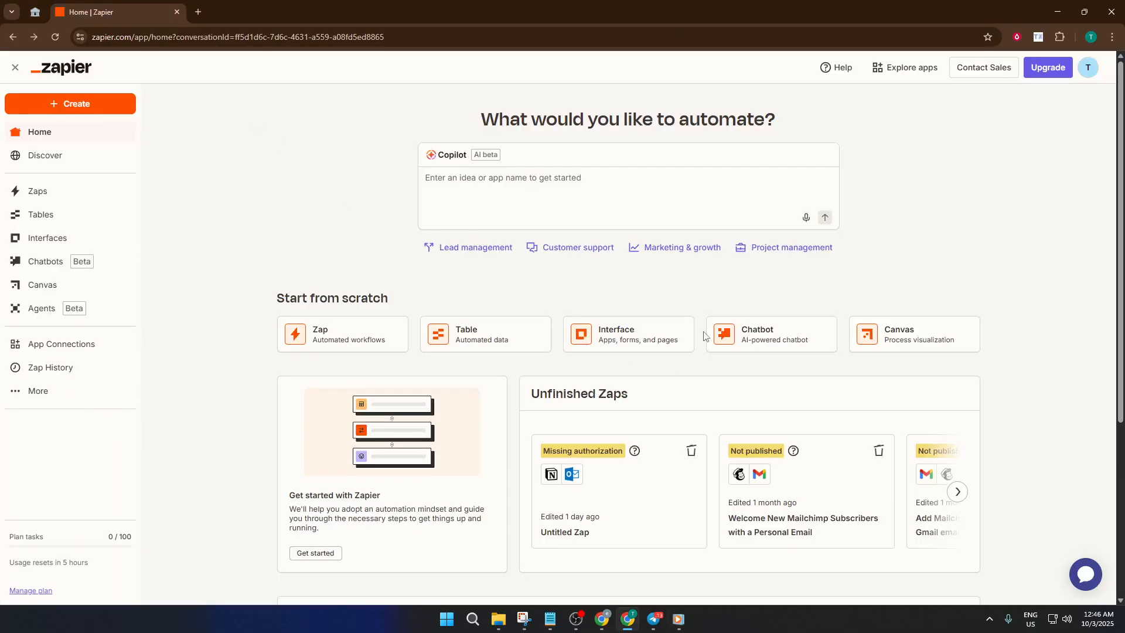
Scroll the Zapier home page and open the + Create menu
{"action": "scroll", "scroll_direction": "down", "scroll_amount": 3}
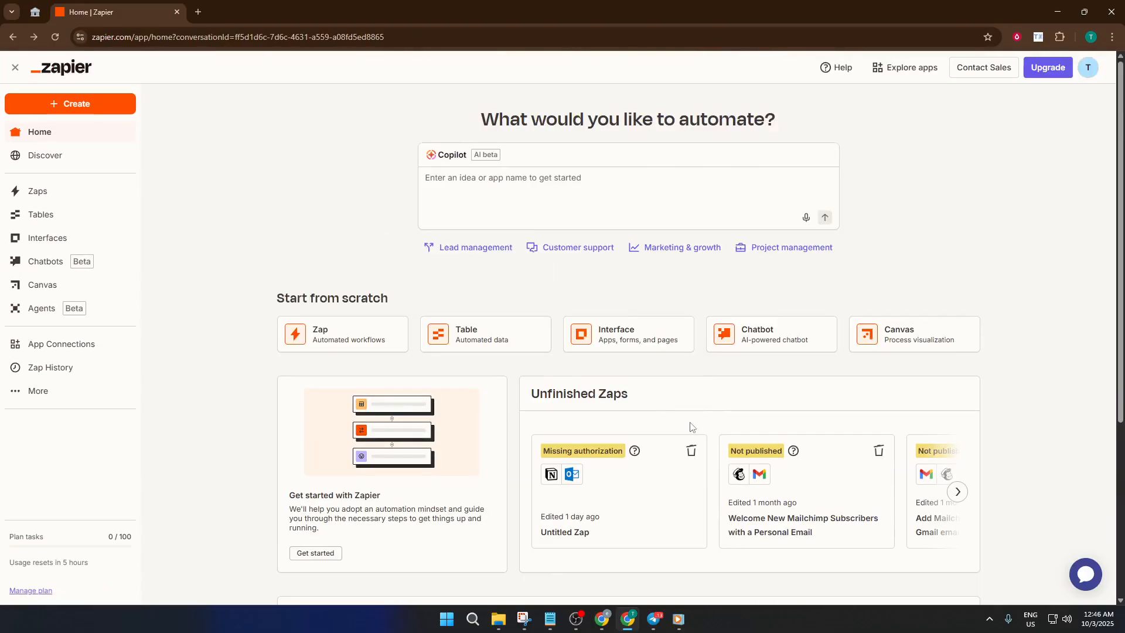
{"action": "mouse_move", "coordinate": [363, 218]}
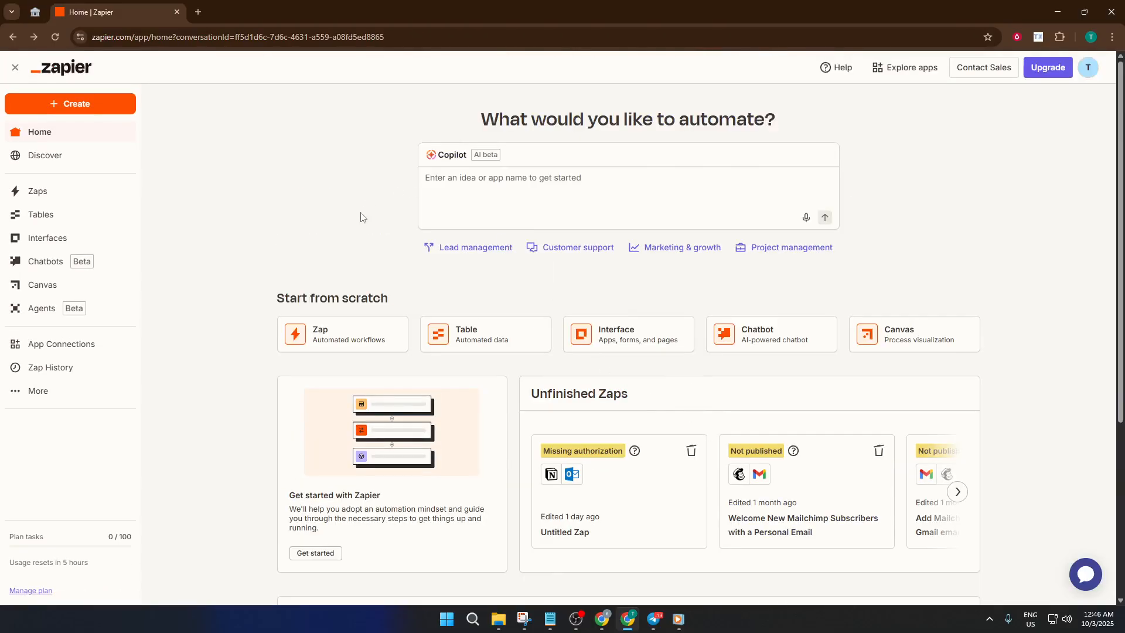
{"action": "mouse_move", "coordinate": [495, 281]}
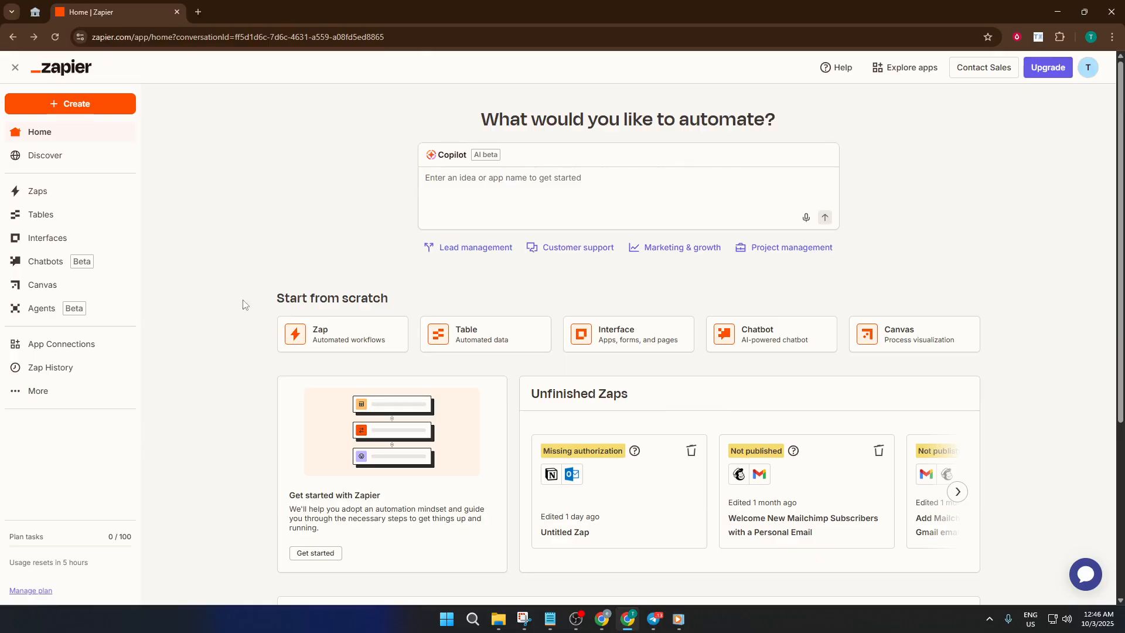
{"action": "mouse_move", "coordinate": [64, 108]}
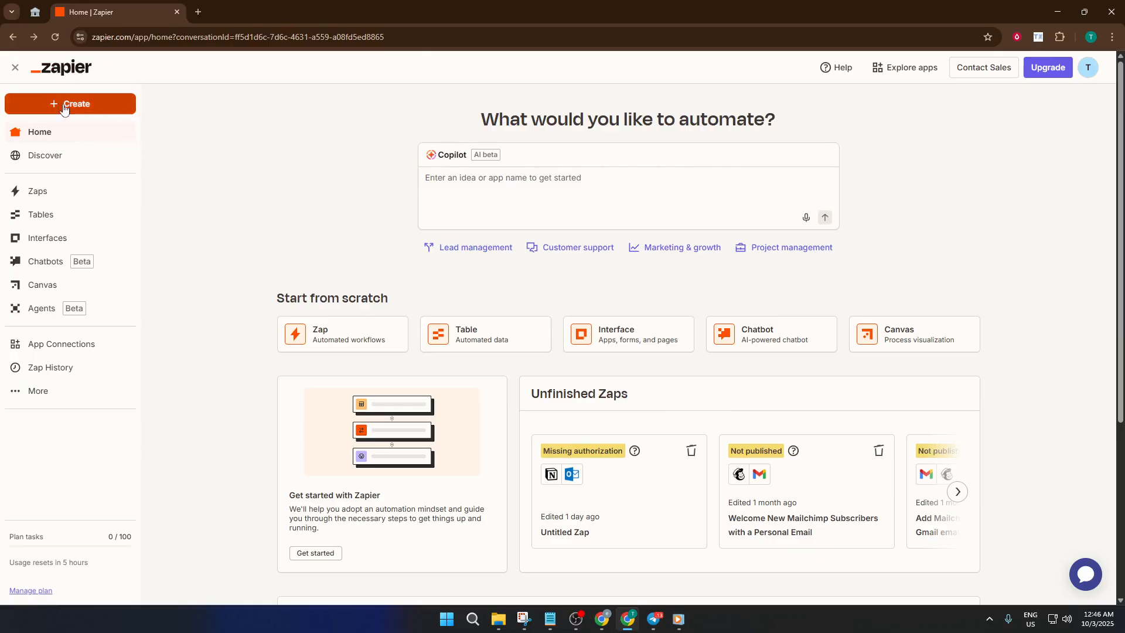
{"action": "left_click", "coordinate": [69, 104]}
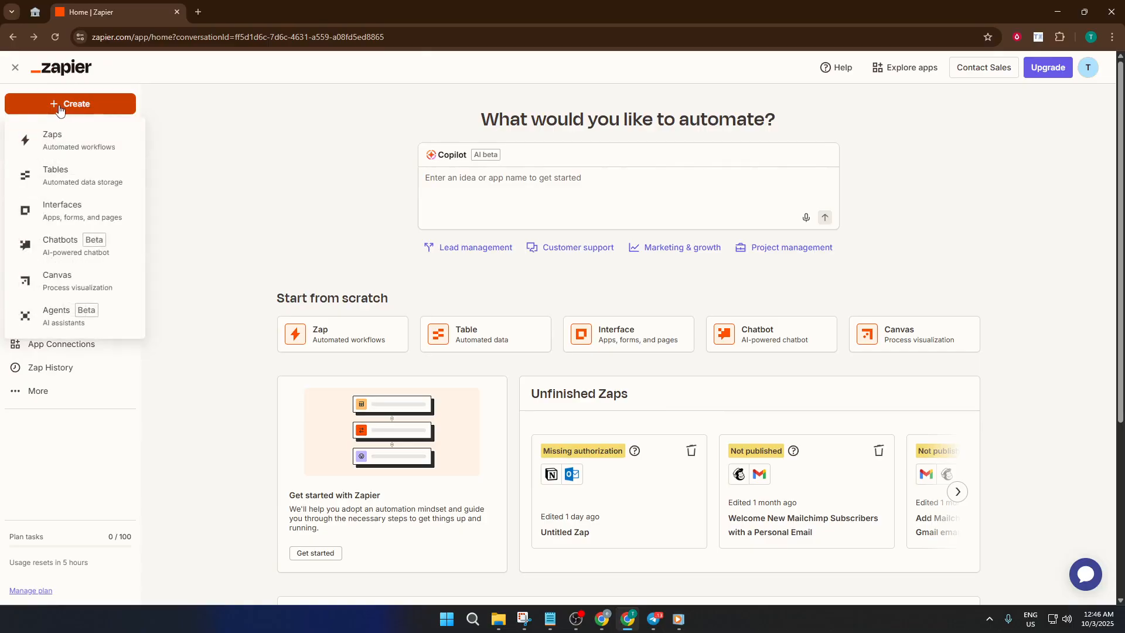
{"action": "mouse_move", "coordinate": [48, 145]}
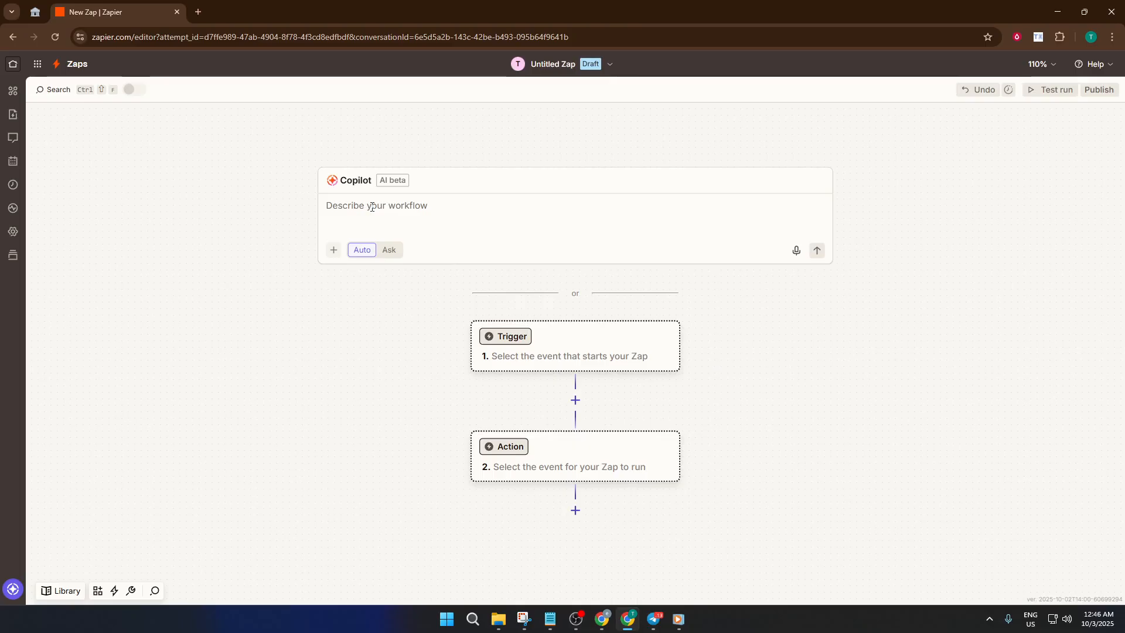
Ask Copilot for a 'Notion to Discord' workflow
{"action": "left_click", "coordinate": [437, 218]}
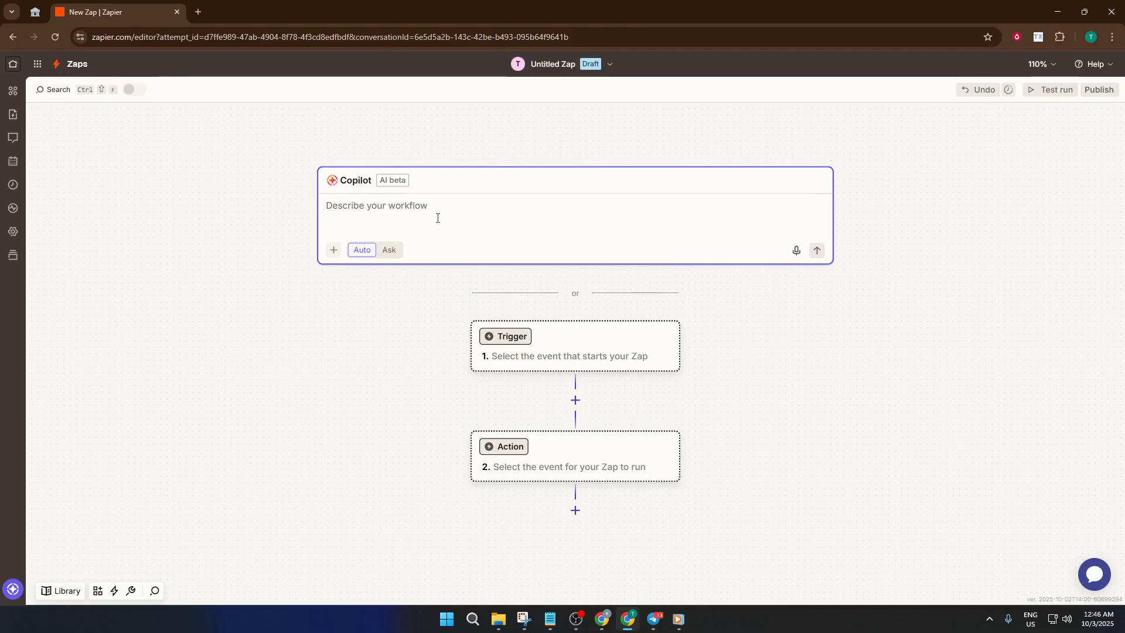
{"action": "type", "text": "Notion"}
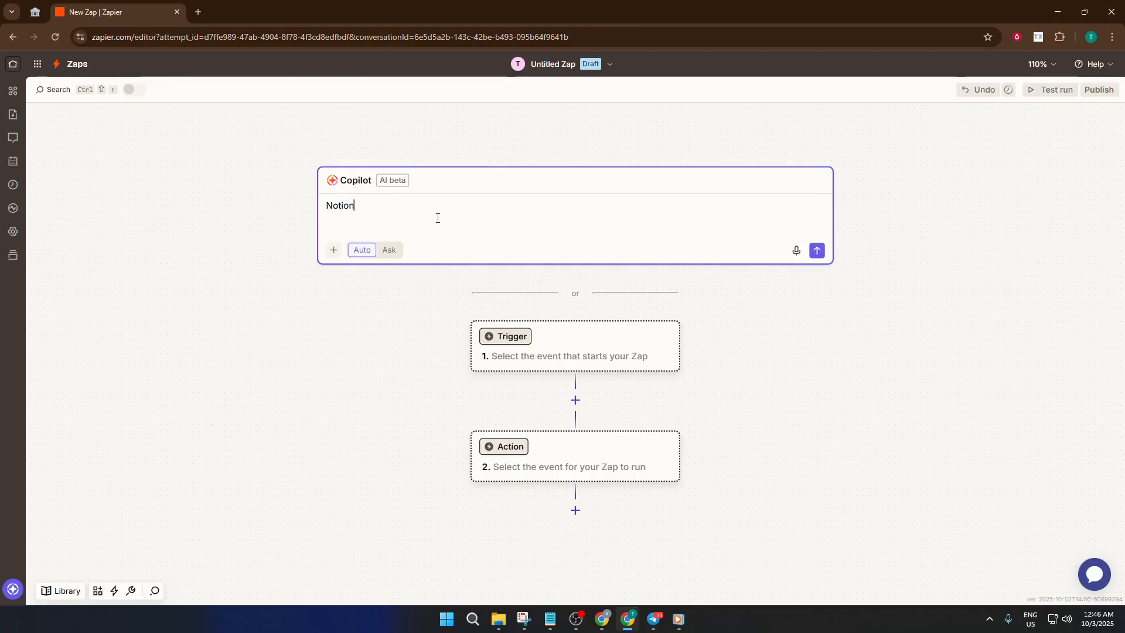
{"action": "type", "text": "to"}
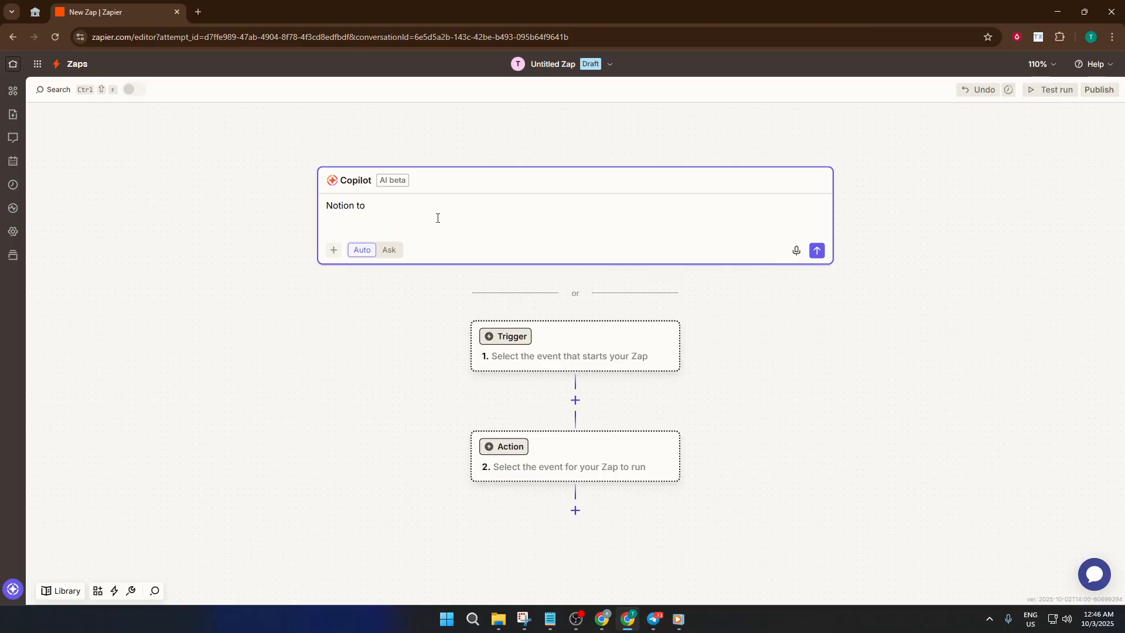
{"action": "type", "text": "D"}
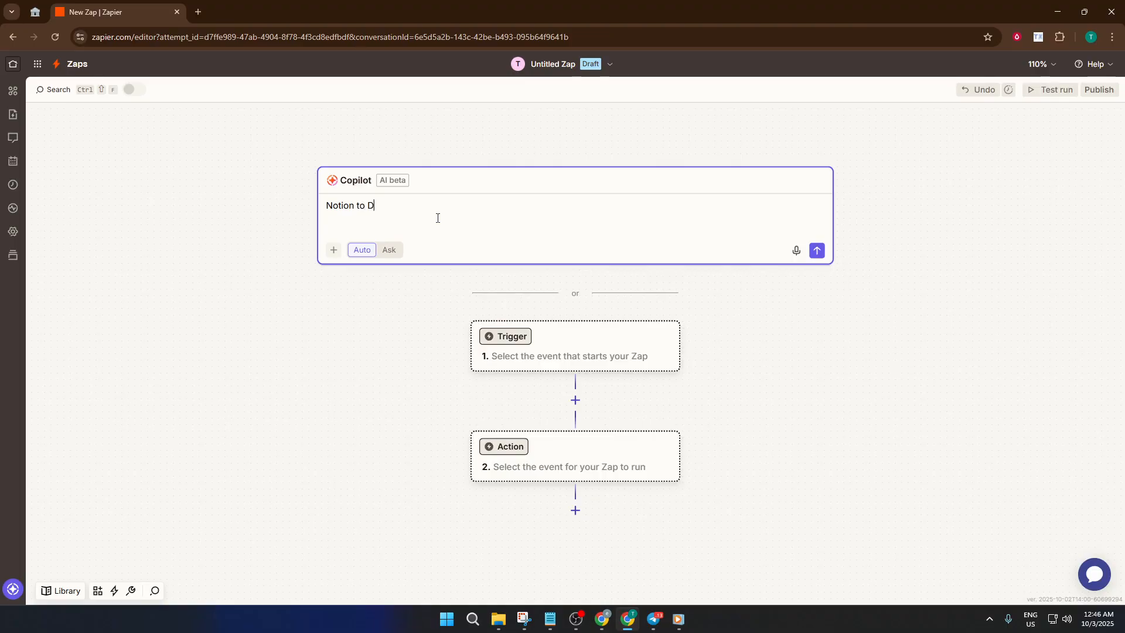
{"action": "type", "text": "iscord"}
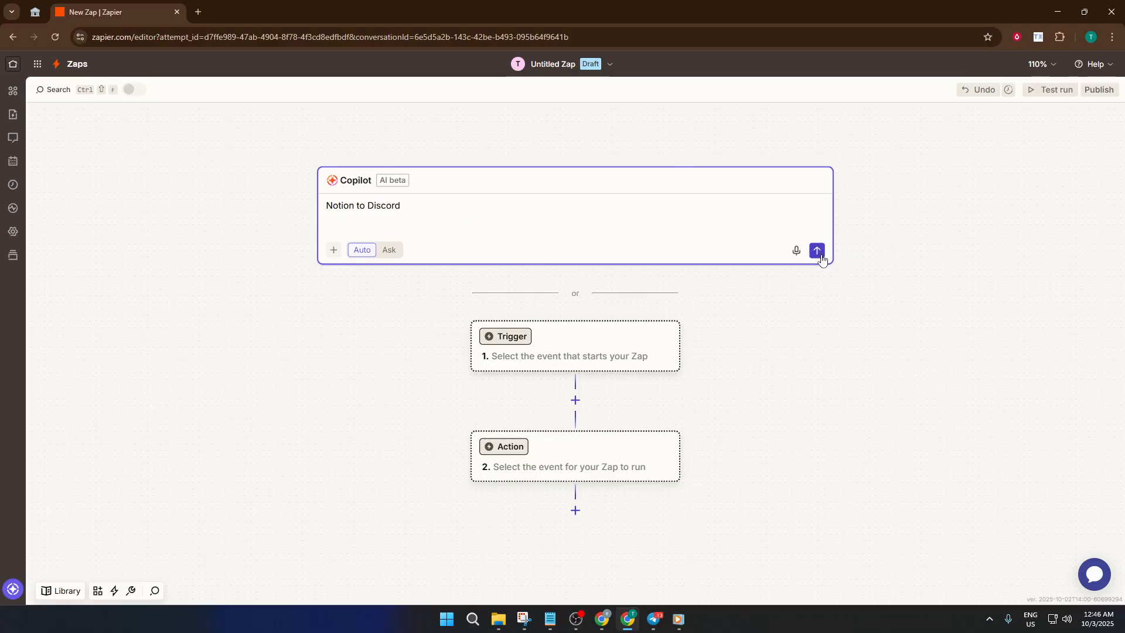
{"action": "left_click", "coordinate": [816, 251]}
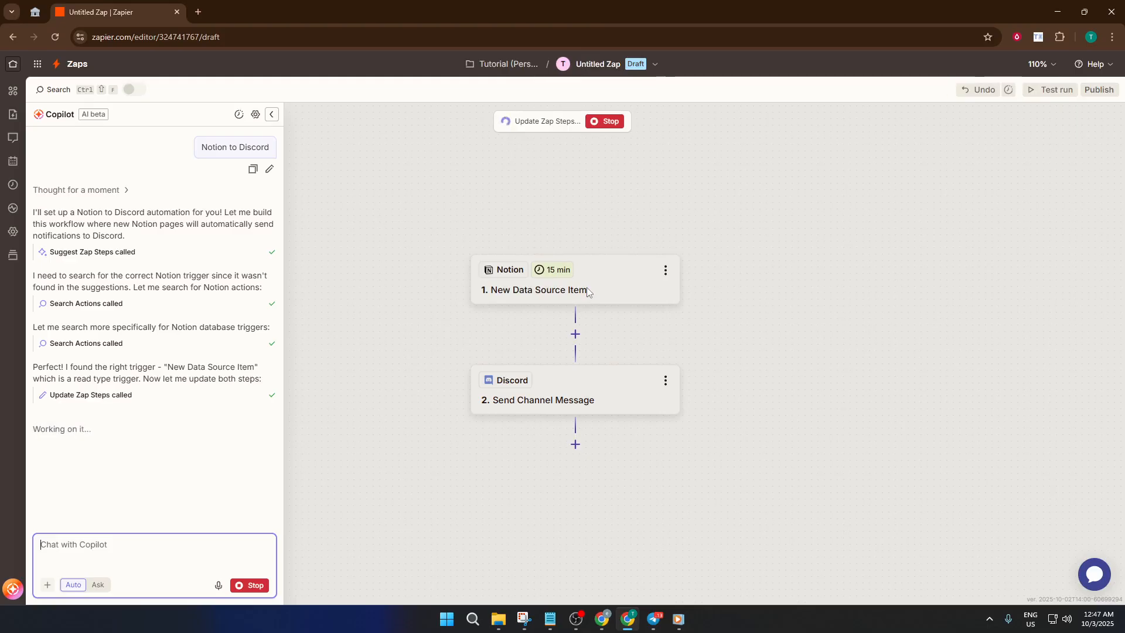
{"action": "mouse_move", "coordinate": [509, 276]}
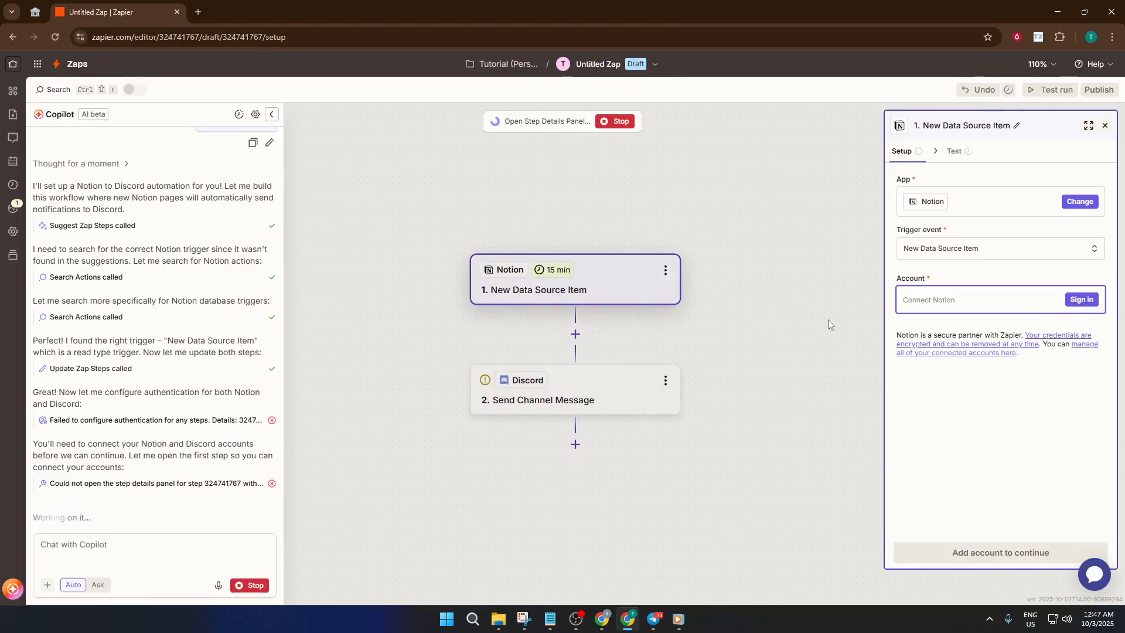
Sign in to Notion and allow access to the shared COPY NOTION PAGE
{"action": "left_click", "coordinate": [1081, 299]}
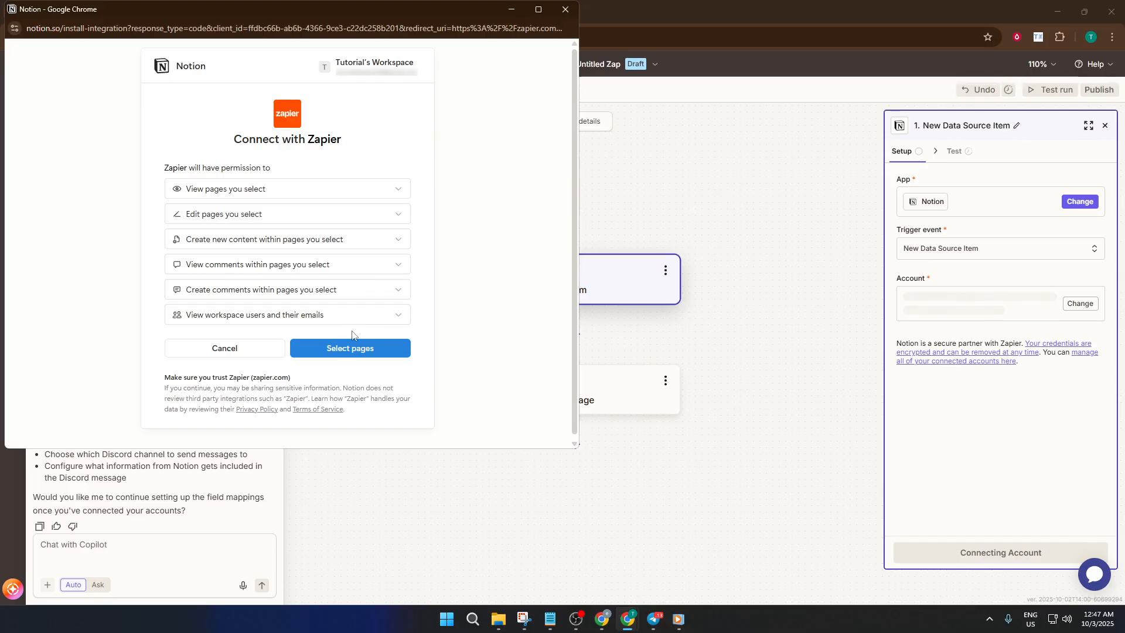
{"action": "left_click", "coordinate": [350, 348]}
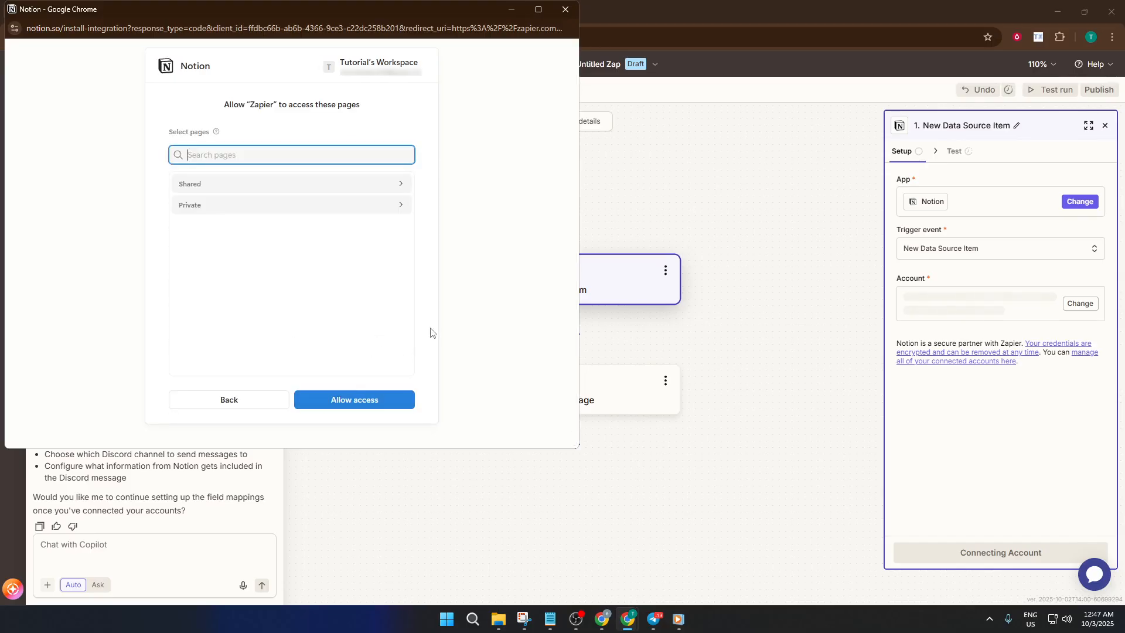
{"action": "mouse_move", "coordinate": [291, 191]}
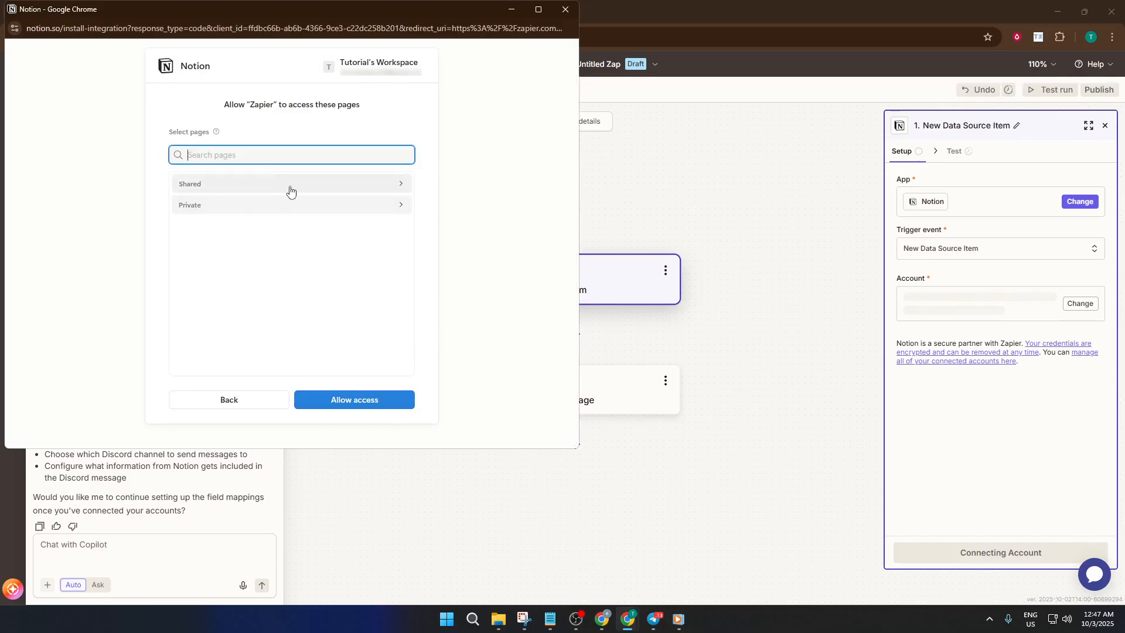
{"action": "left_click", "coordinate": [290, 183]}
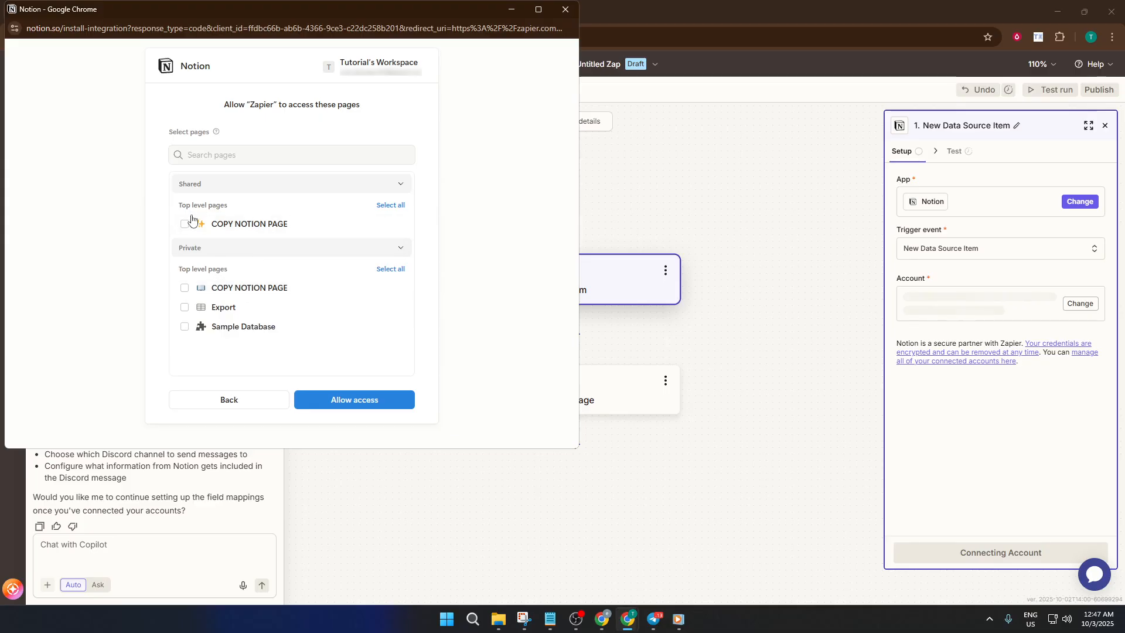
{"action": "left_click", "coordinate": [184, 224]}
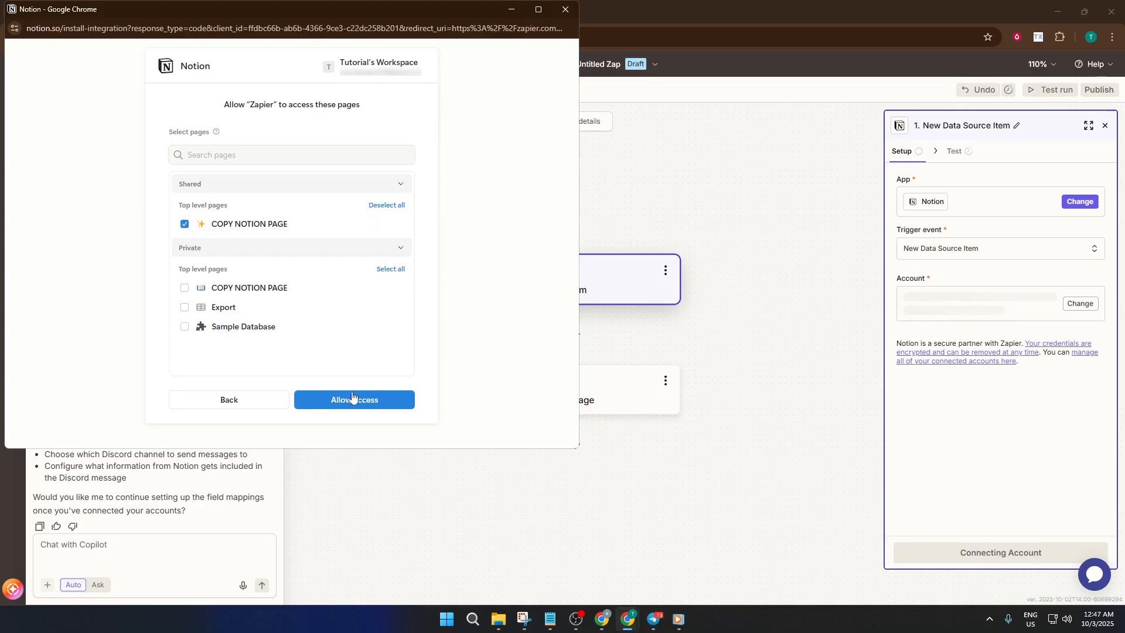
{"action": "left_click", "coordinate": [354, 399]}
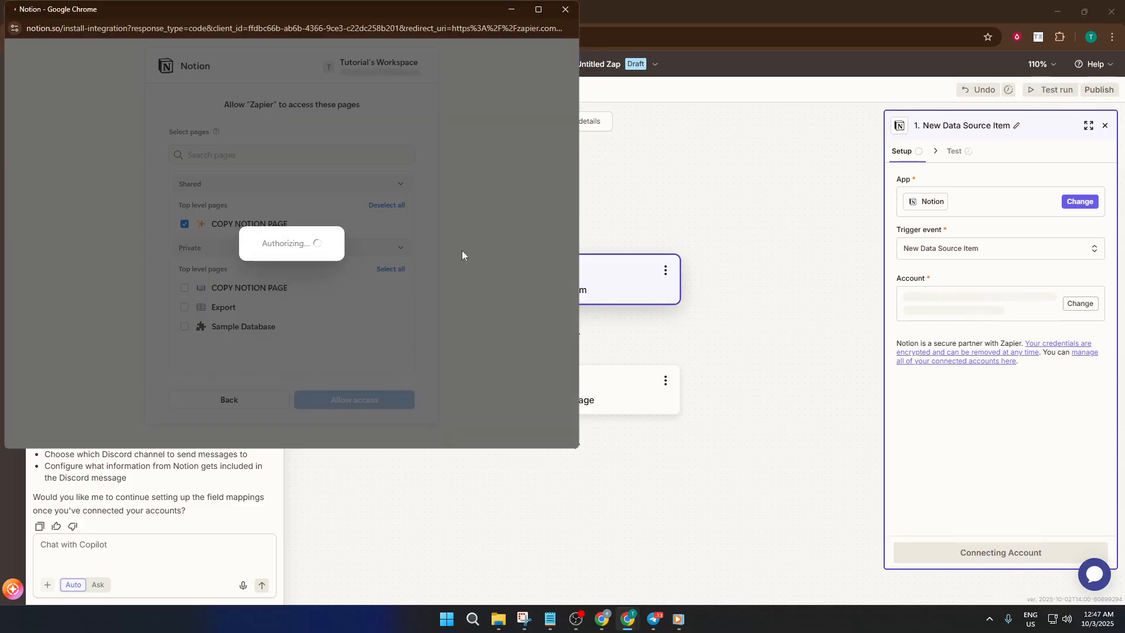
{"action": "mouse_move", "coordinate": [423, 307]}
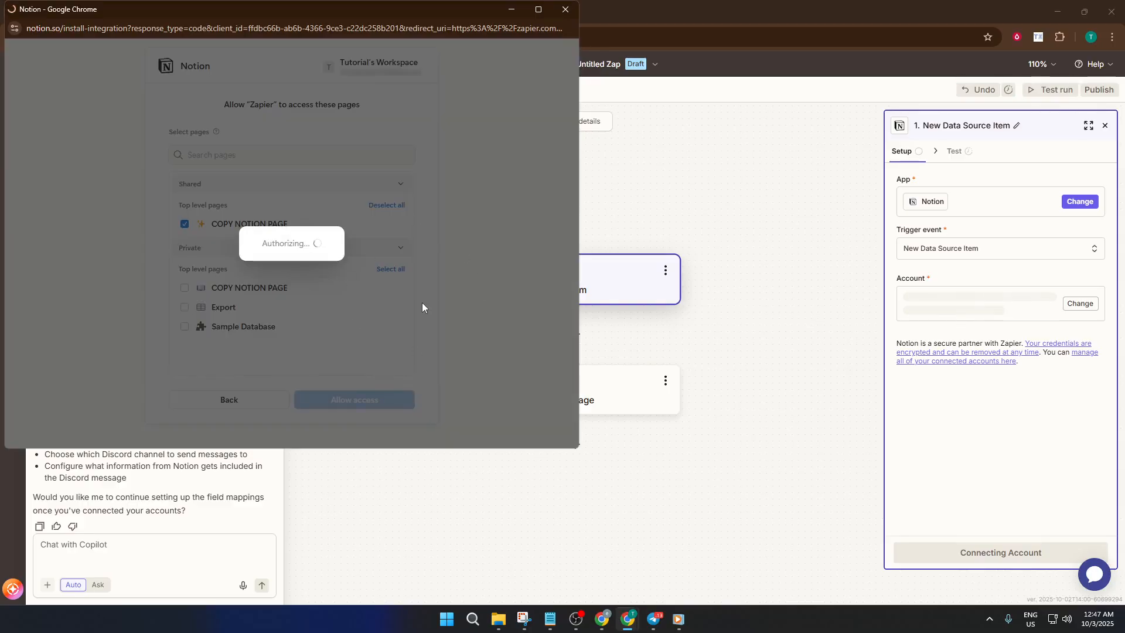
{"action": "mouse_move", "coordinate": [496, 192]}
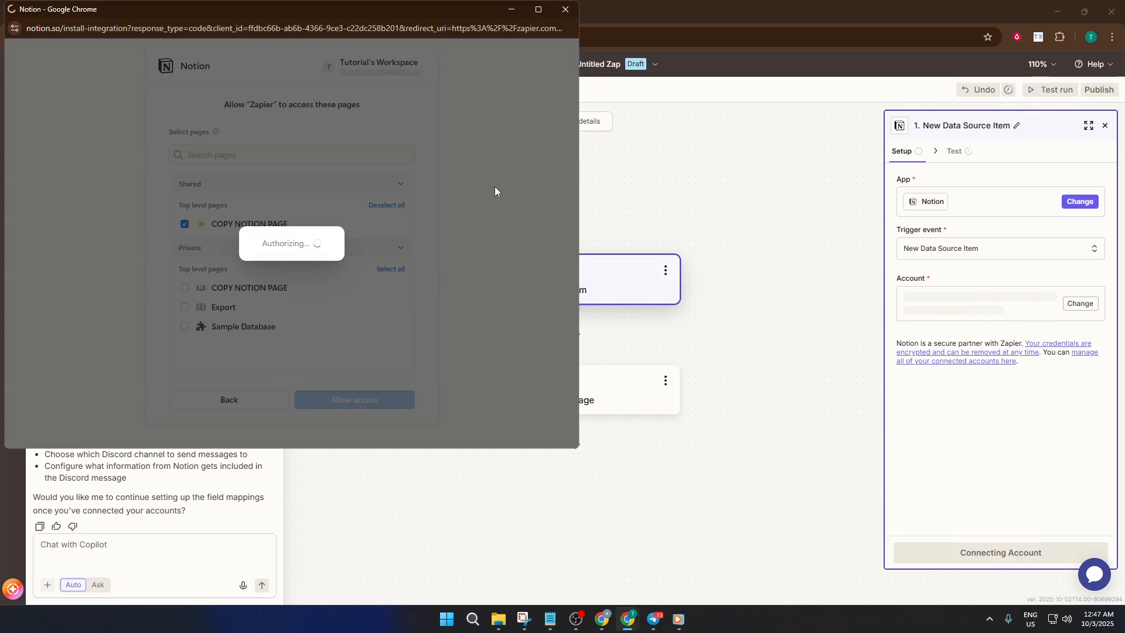
{"action": "left_click", "coordinate": [353, 400]}
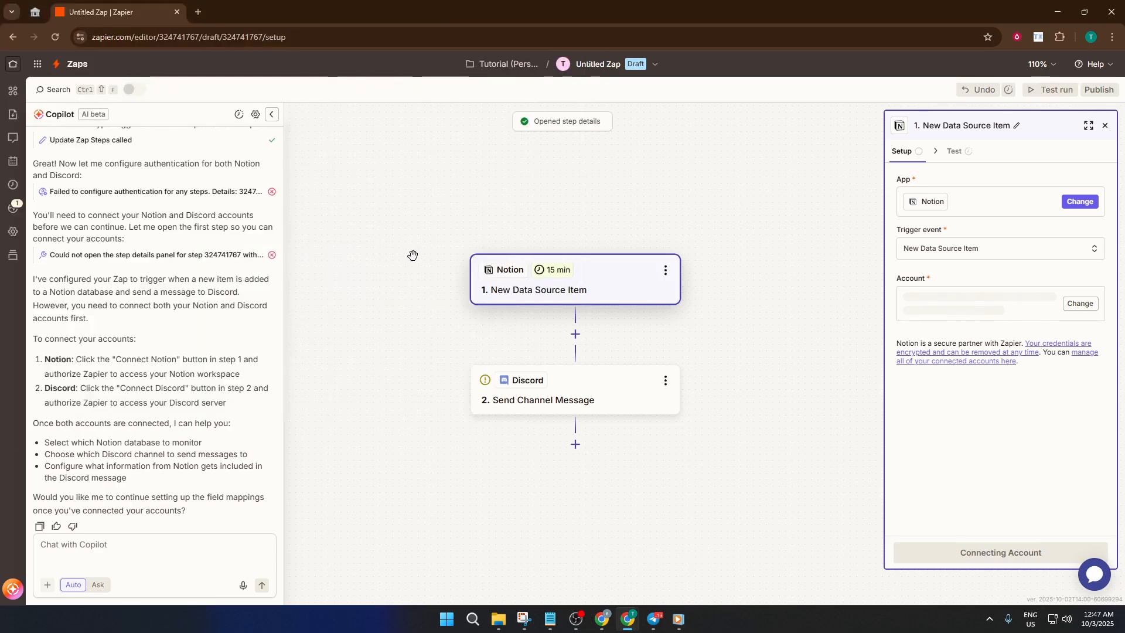